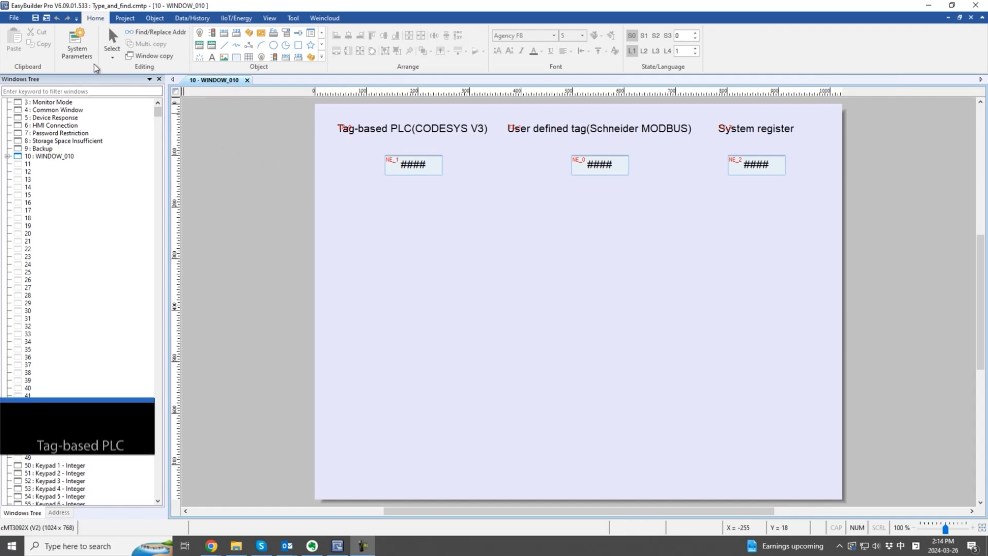
# - Switch the ribbon to the Project tab to show the build and library tools
pyautogui.click(76, 42)
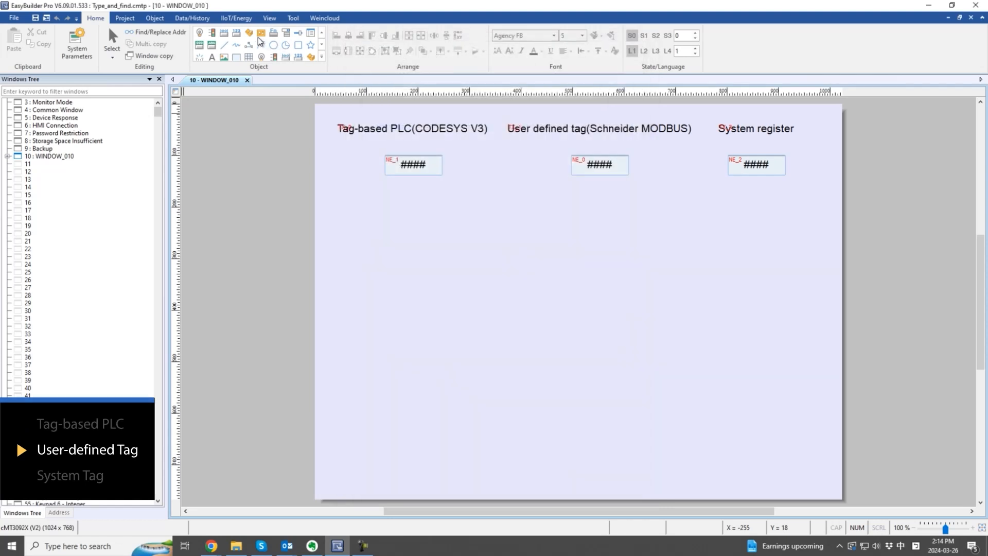
pyautogui.click(124, 18)
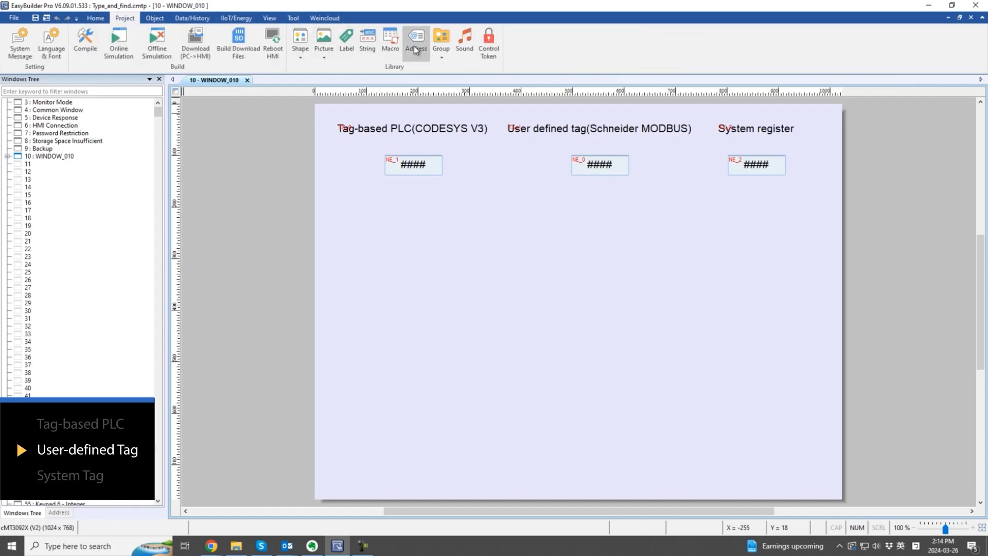
pyautogui.click(416, 44)
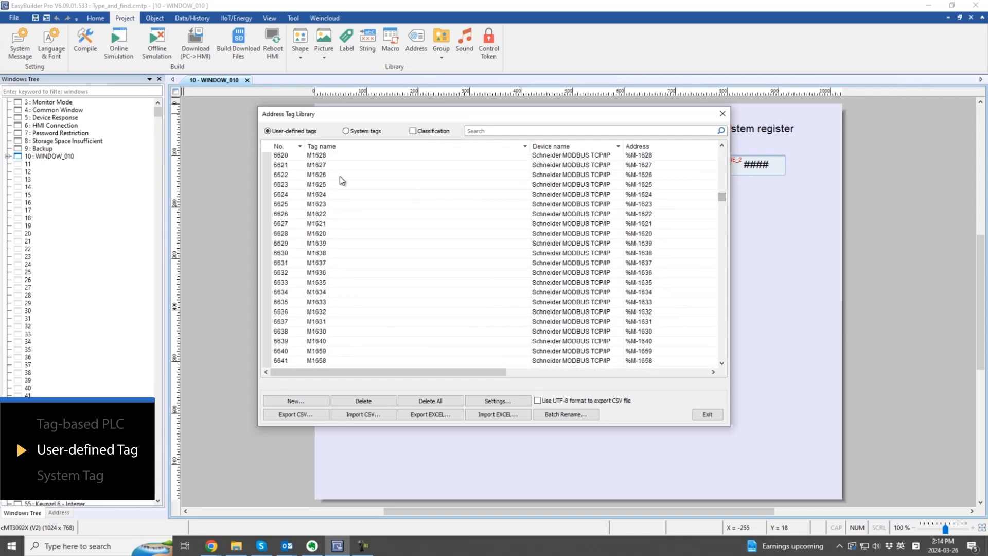
pyautogui.moveTo(372, 135)
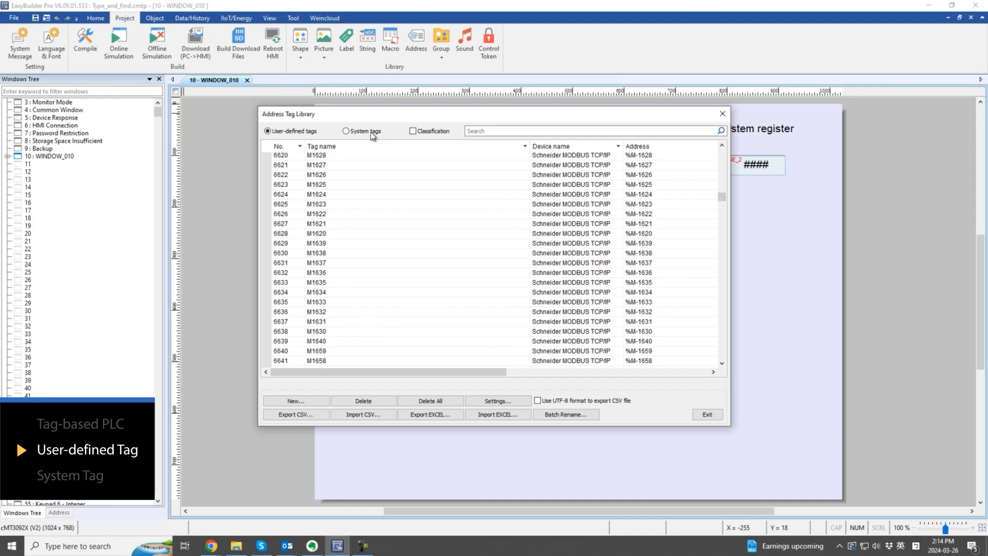
pyautogui.click(346, 132)
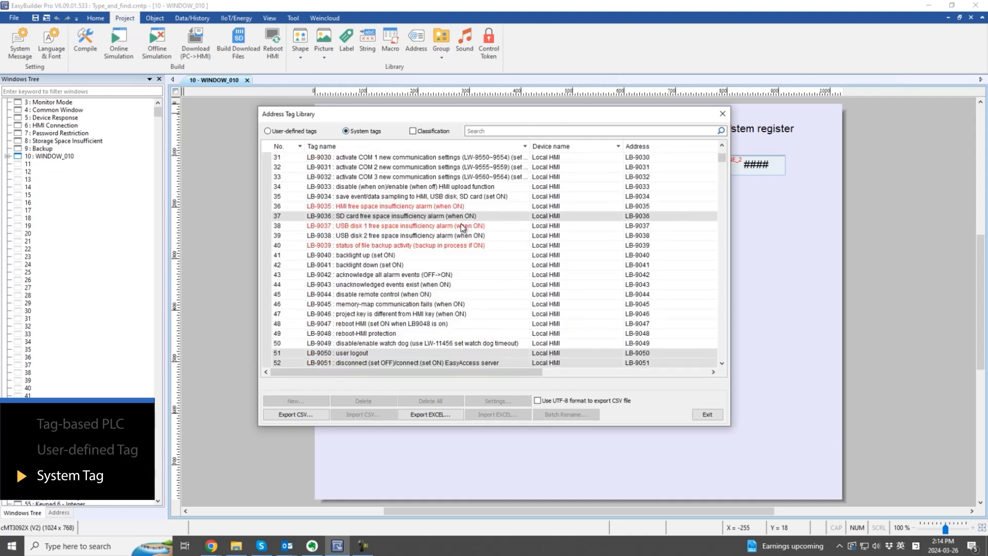
pyautogui.scroll(-3)
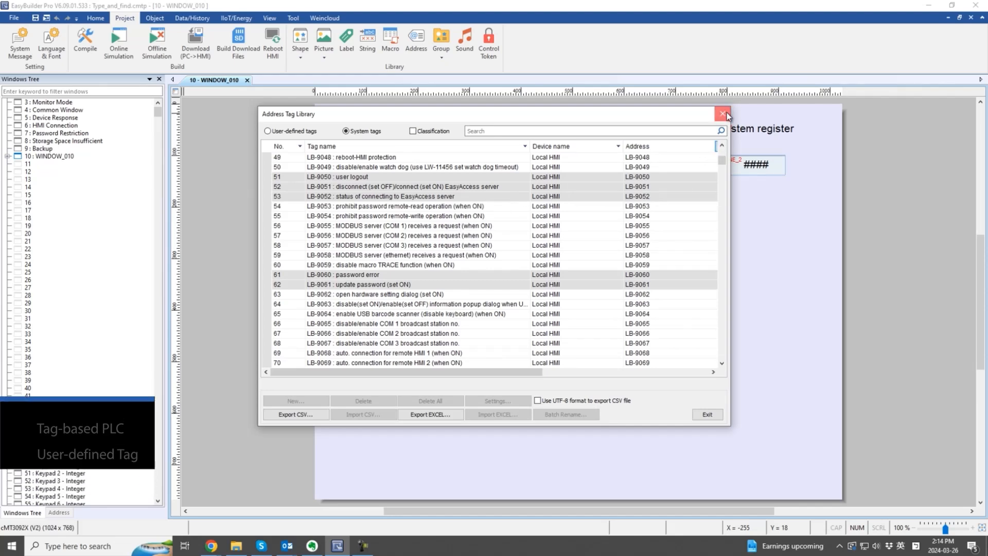
pyautogui.click(722, 114)
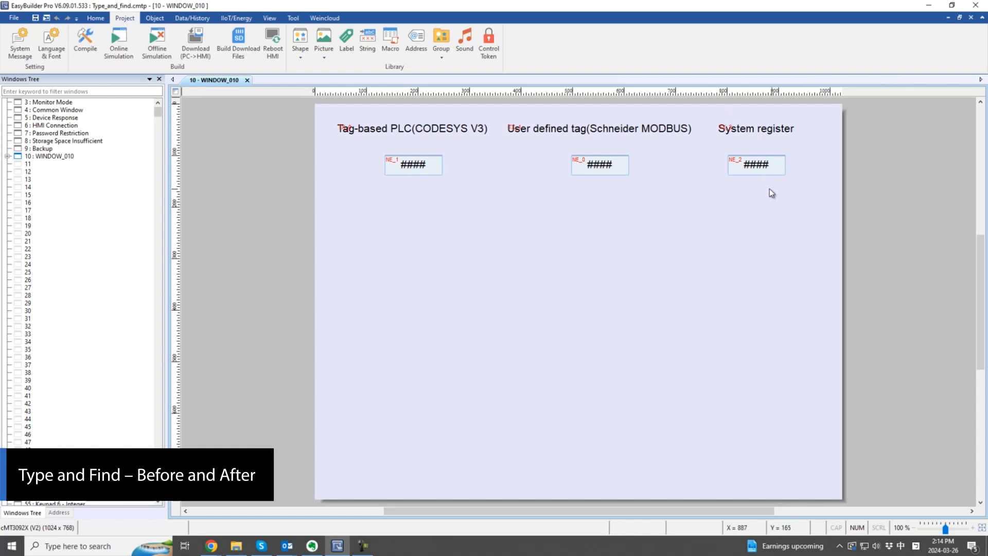
# - Browse the CODESYS numeric object's PLC tag list, leaving its address unchanged
pyautogui.doubleClick(413, 165)
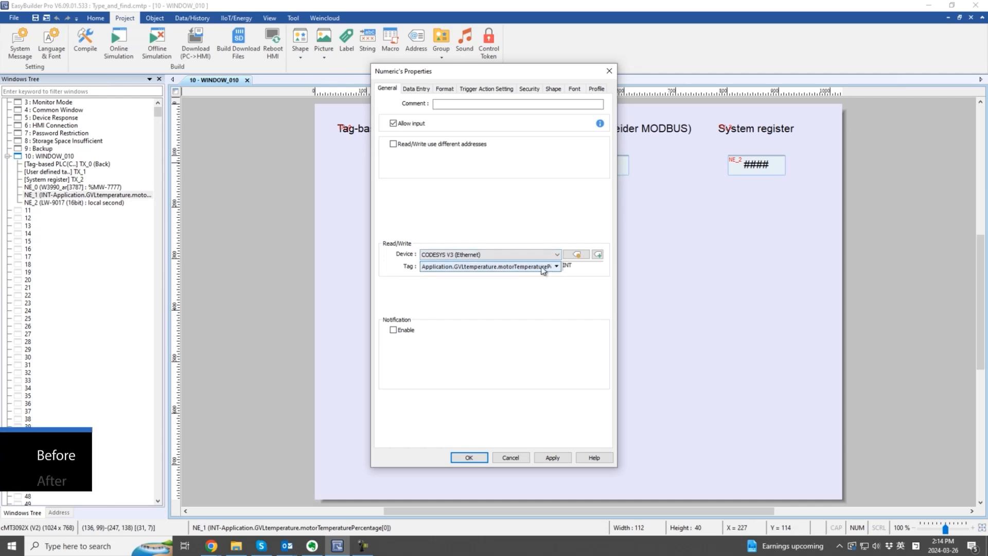
pyautogui.click(555, 266)
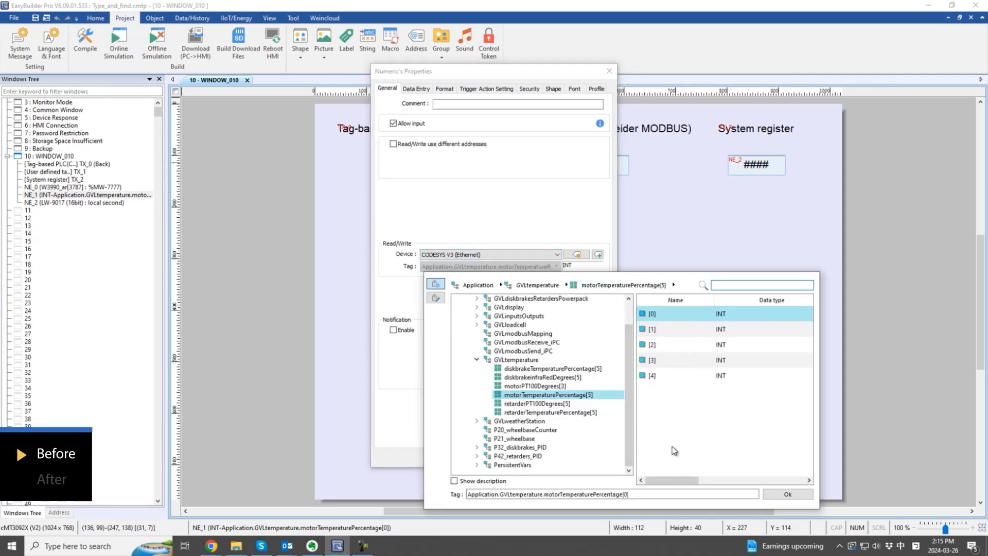
pyautogui.click(786, 494)
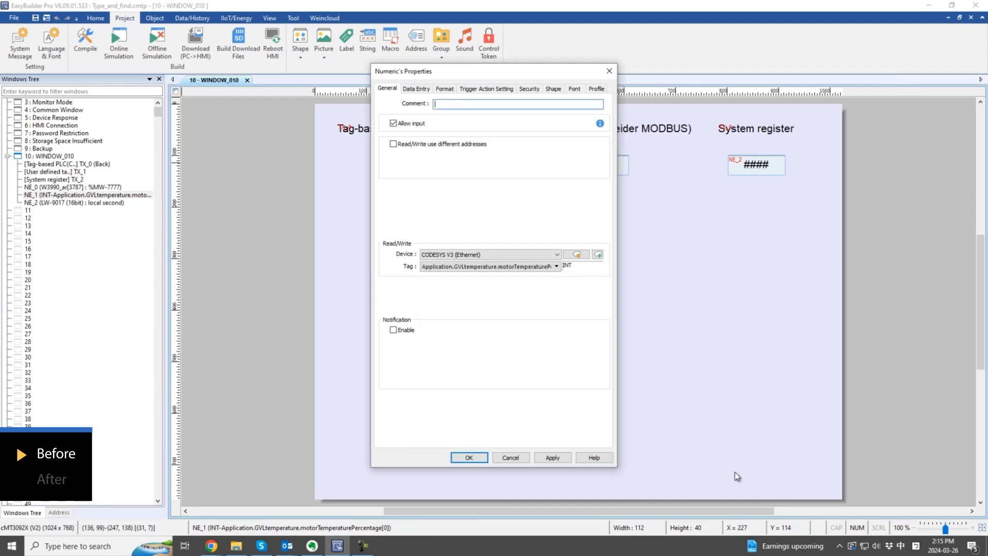
pyautogui.click(468, 457)
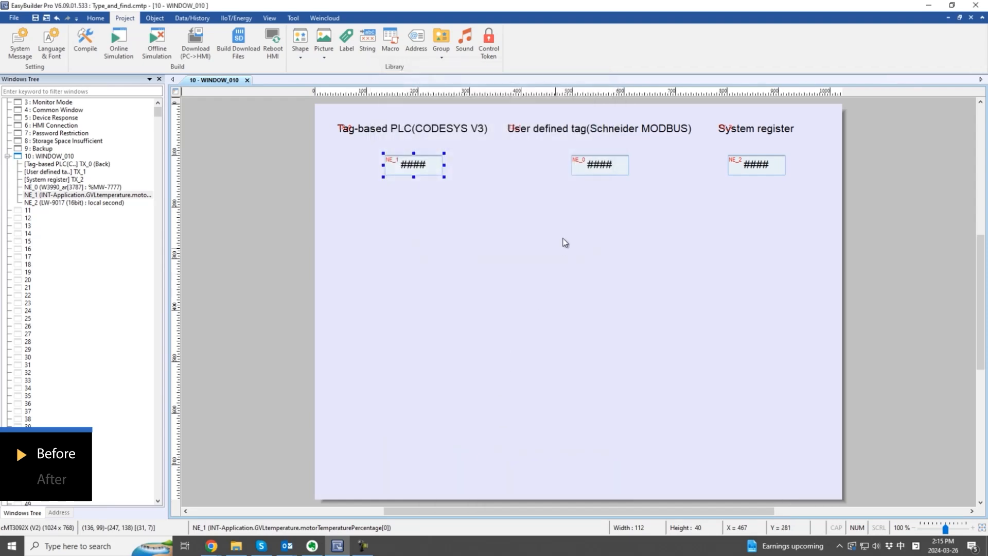
# - Inspect the MODBUS user-defined tag numeric object's address list without changing it
pyautogui.doubleClick(598, 165)
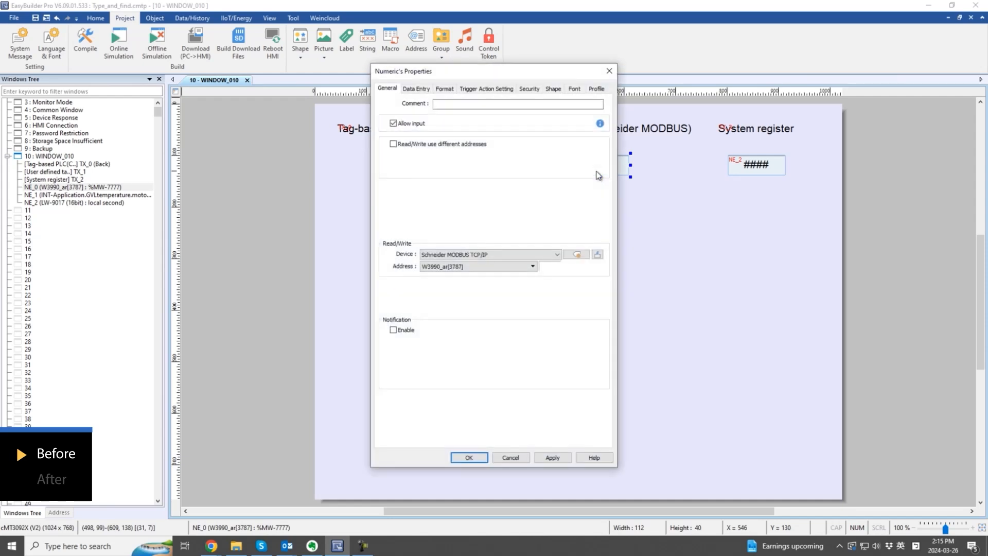
pyautogui.click(472, 266)
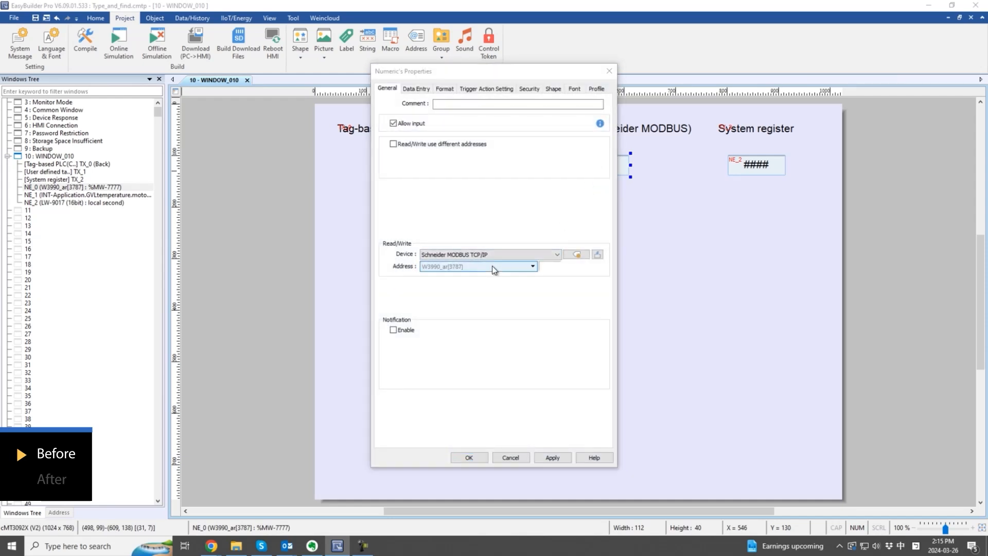
pyautogui.click(532, 265)
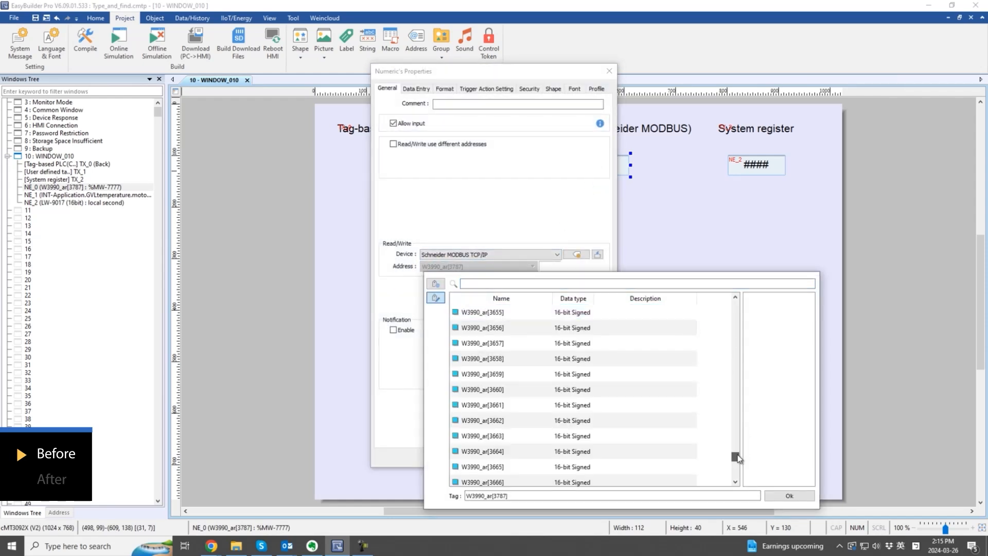
pyautogui.moveTo(736, 457); pyautogui.dragTo(736, 407)
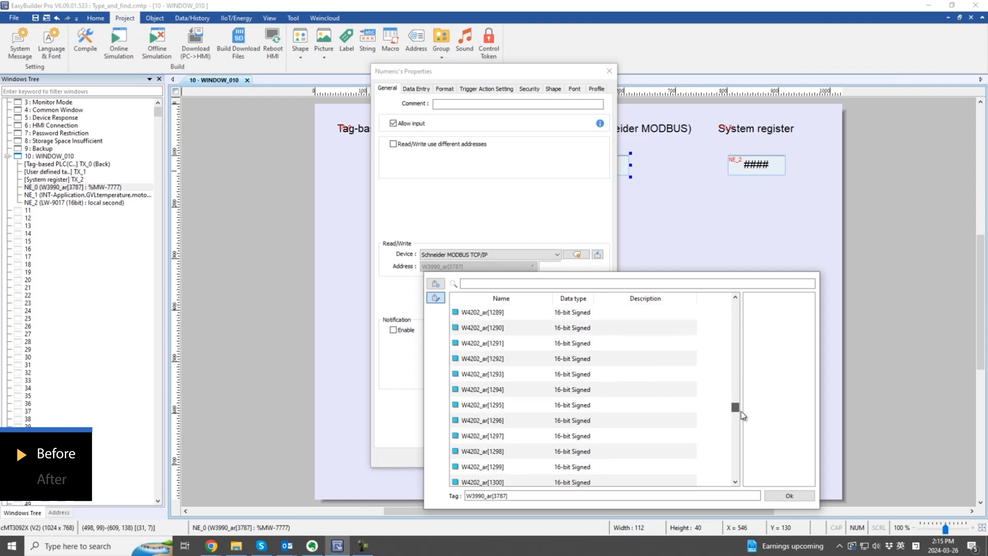
pyautogui.click(788, 495)
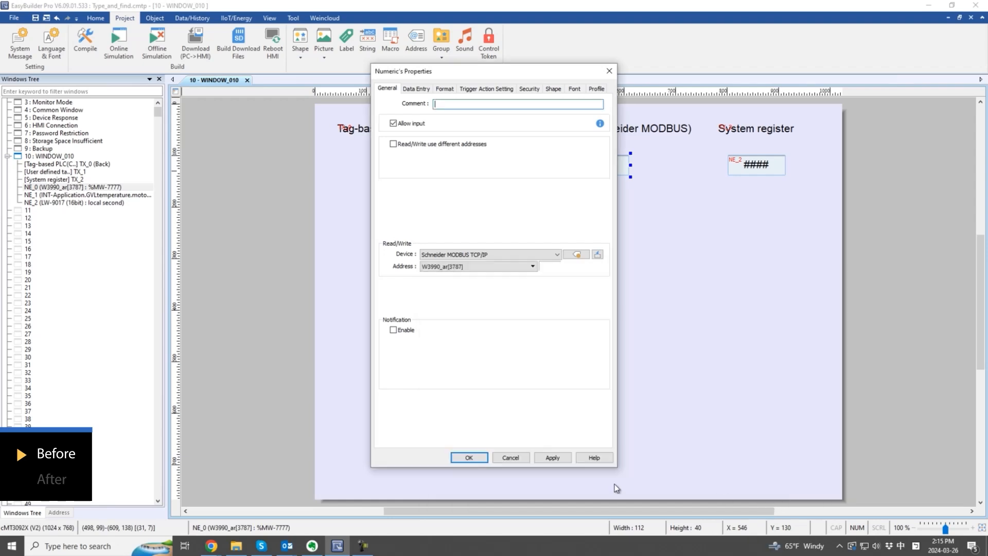
pyautogui.click(468, 457)
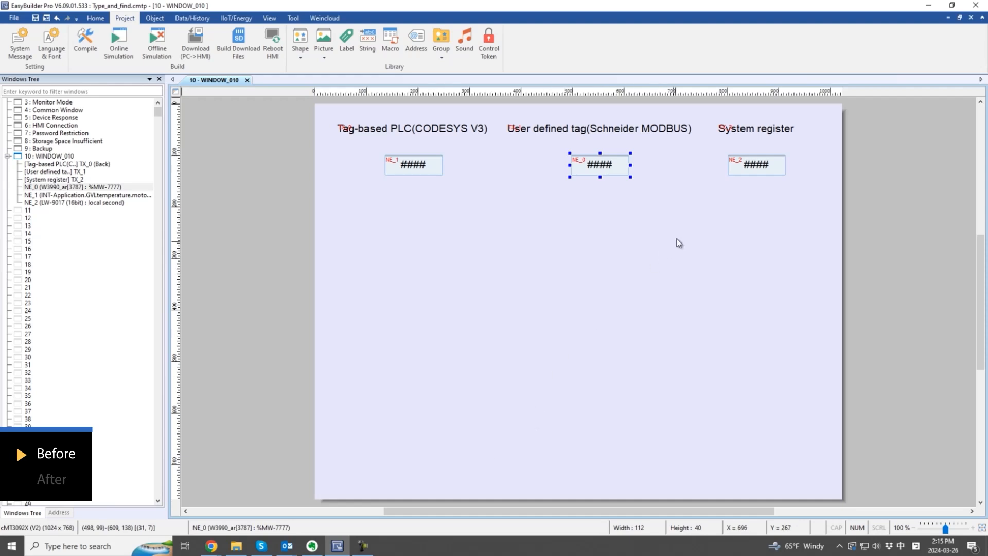
# - Address NE_2 to LW-9017 (16bit) : local second from the system address list
pyautogui.doubleClick(756, 165)
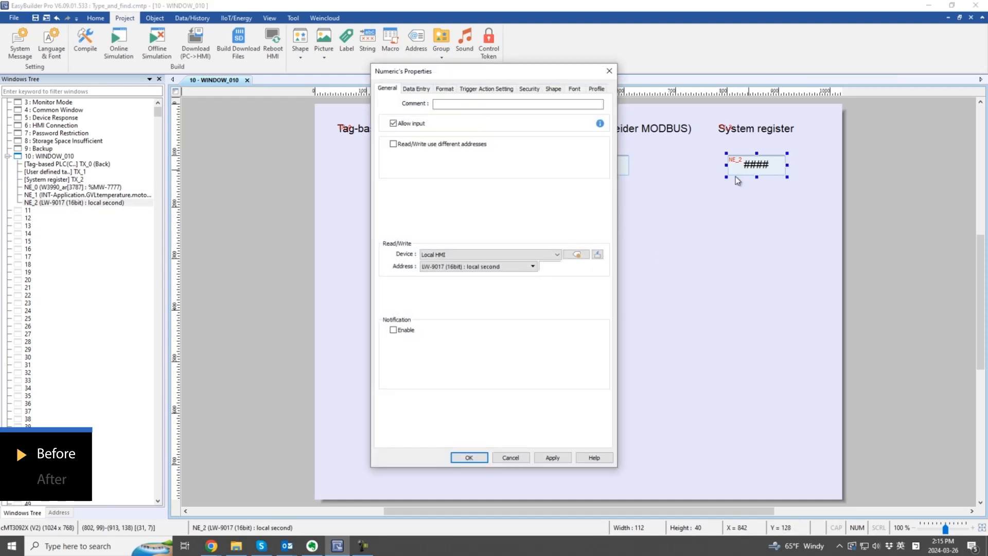
pyautogui.click(531, 266)
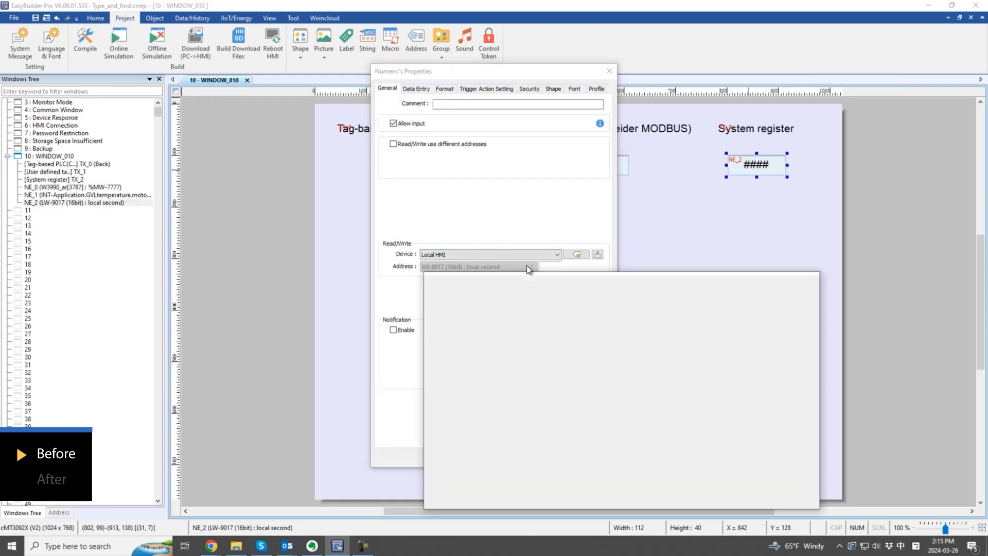
pyautogui.click(531, 266)
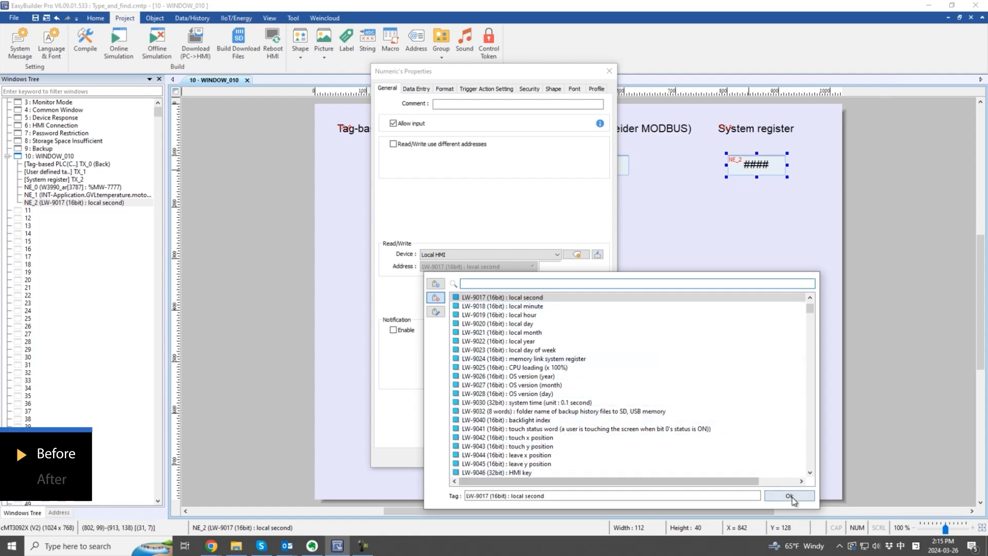
pyautogui.click(789, 495)
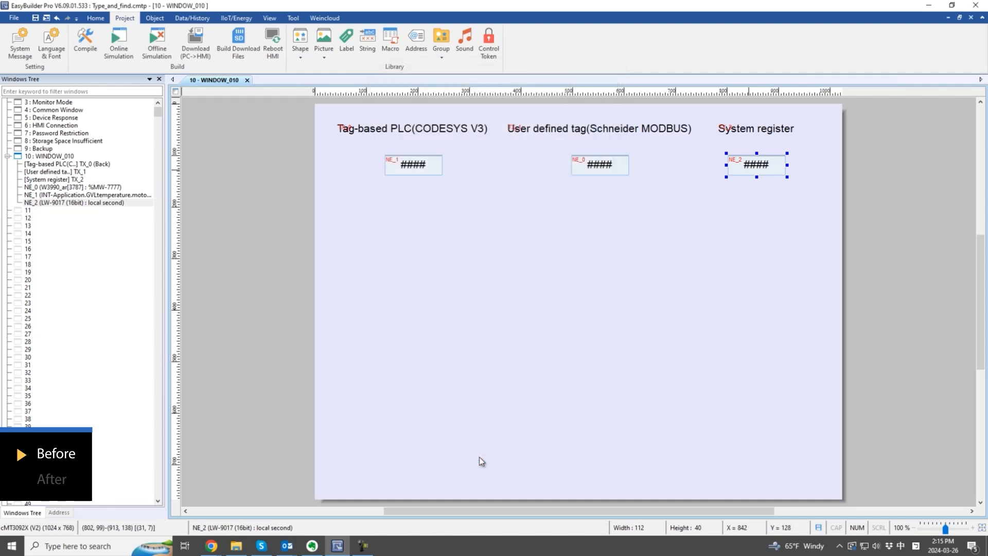
pyautogui.moveTo(479, 447)
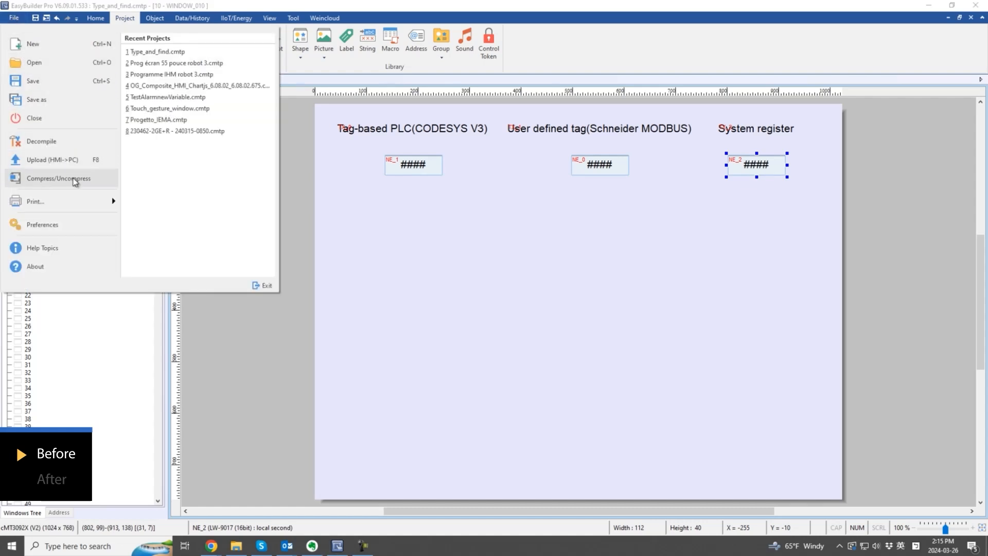
# - Tick Enable 'Type and Find' for tag address on the Preferences Misc tab
pyautogui.click(42, 224)
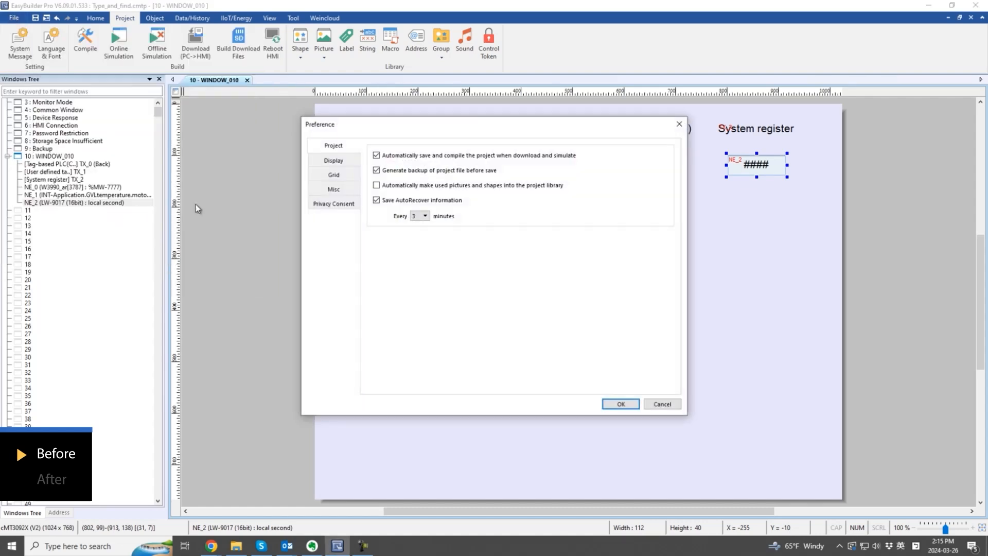
pyautogui.click(333, 189)
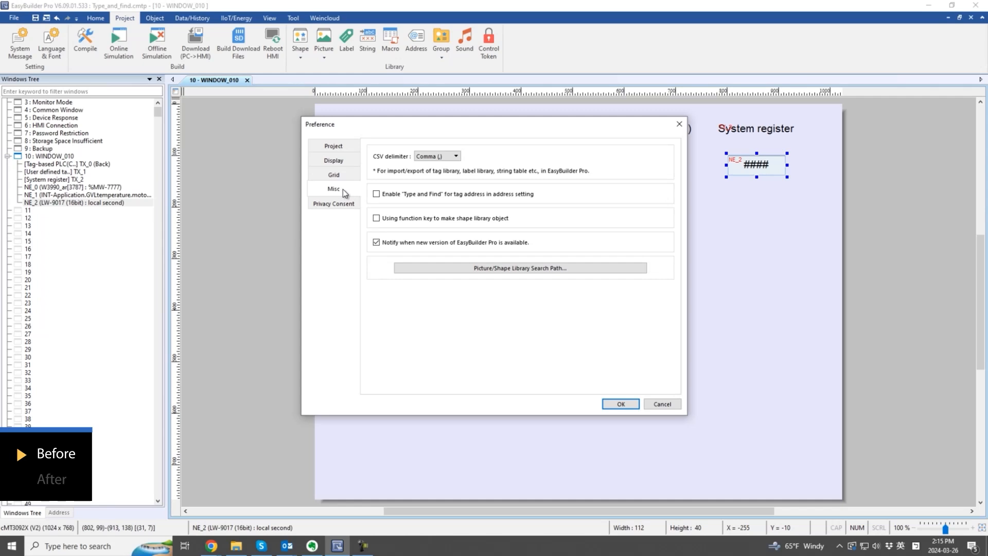
pyautogui.click(376, 193)
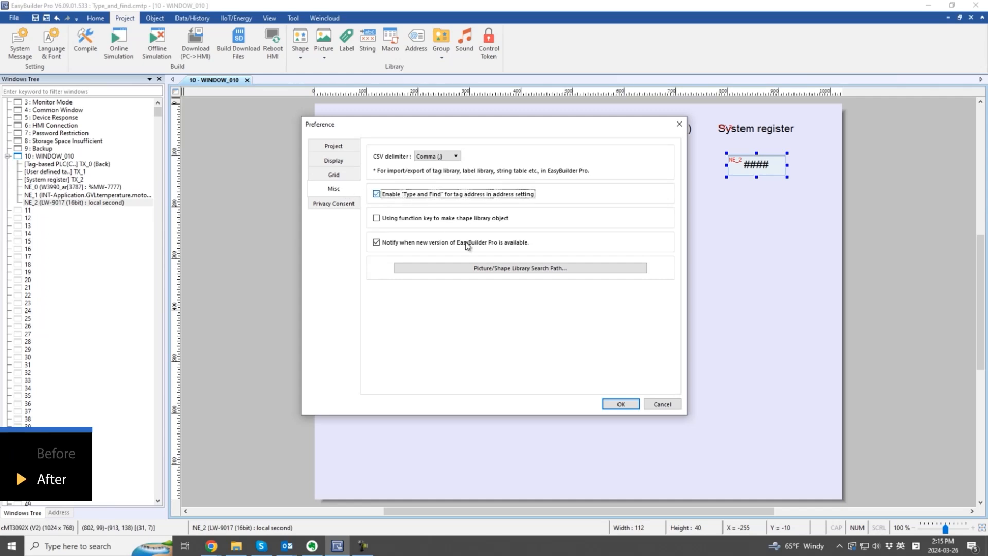
pyautogui.click(620, 404)
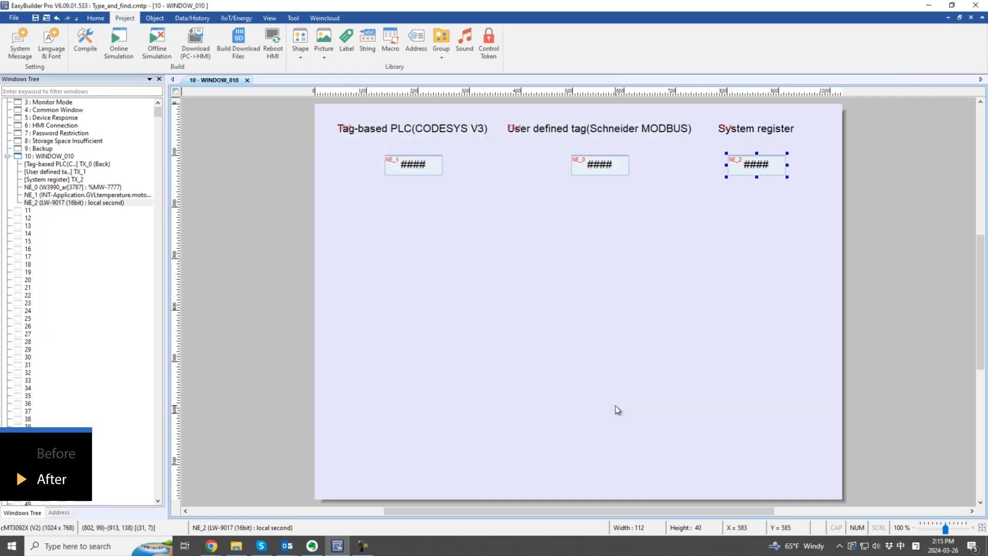
pyautogui.moveTo(413, 171)
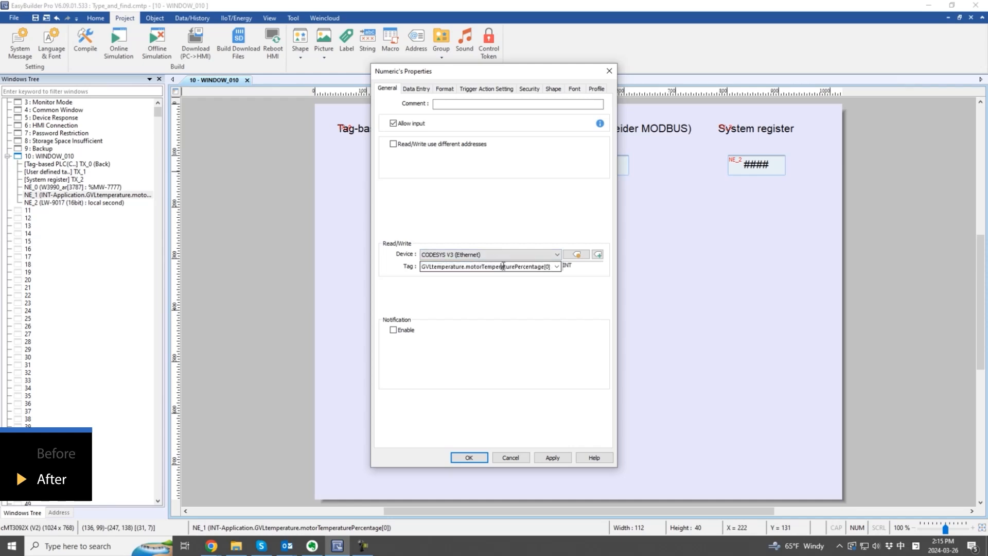
# - Retype part of NE_1's tag and accept GVLtemperature.motorTemperaturePercentage[0] from suggestions
pyautogui.doubleClick(511, 266)
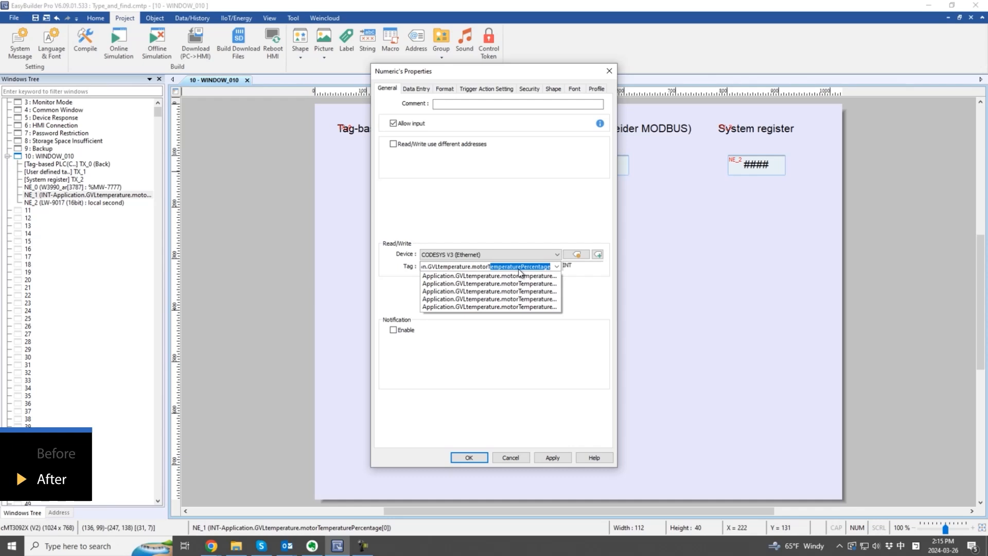
pyautogui.moveTo(498, 285)
pyautogui.write('TemperaturePercentage[0]')
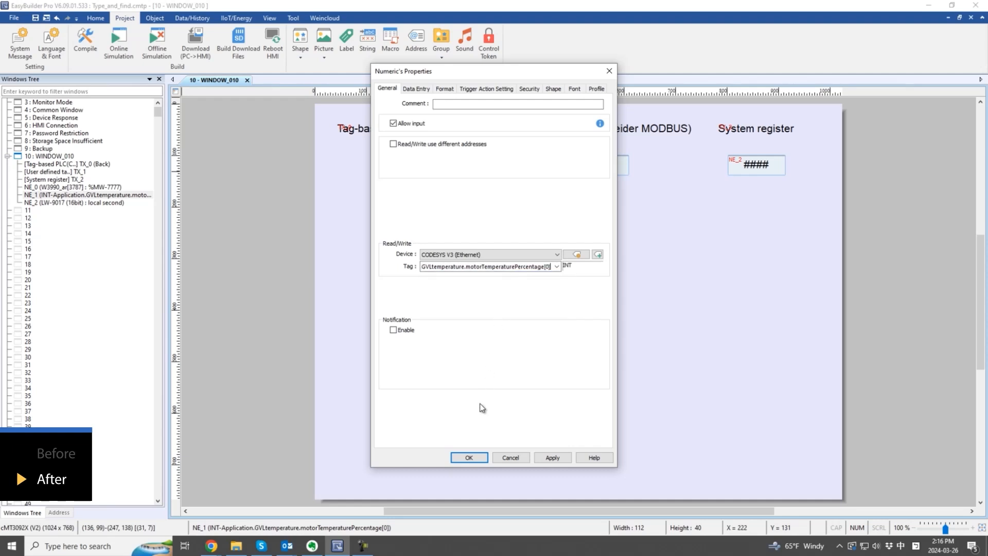
pyautogui.click(469, 457)
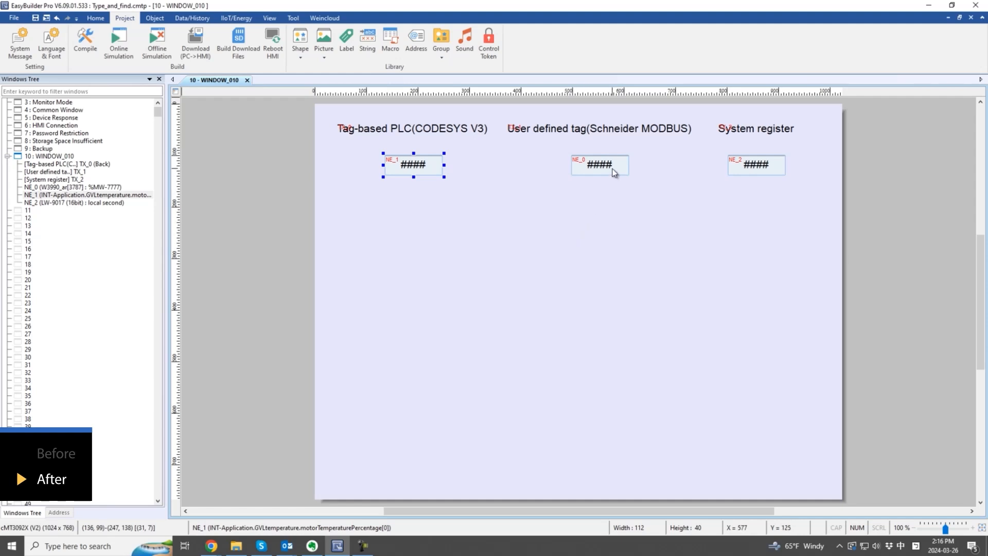
# - Retype NE_0's address and pick W3990_ar[1] (%MW-3991) from autocomplete
pyautogui.doubleClick(598, 164)
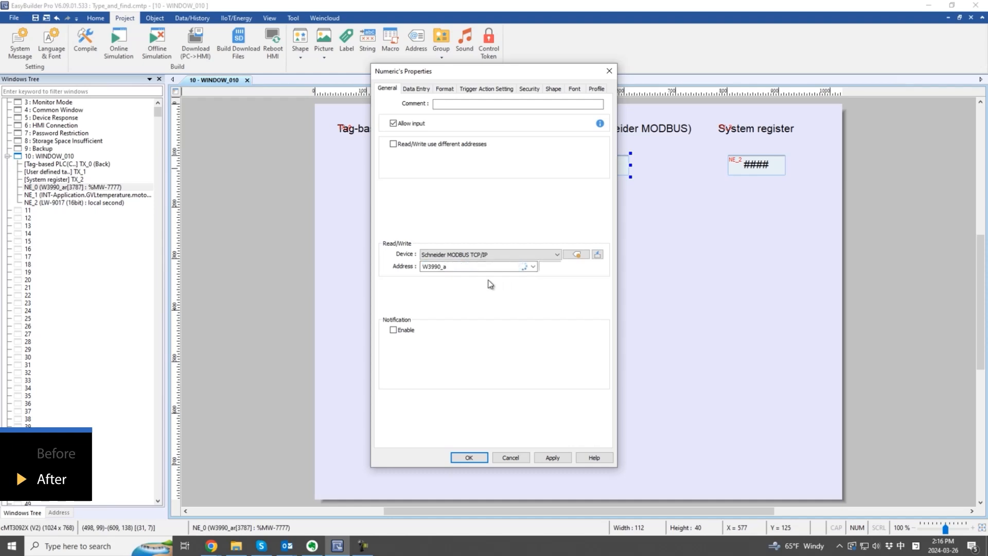
pyautogui.click(473, 266)
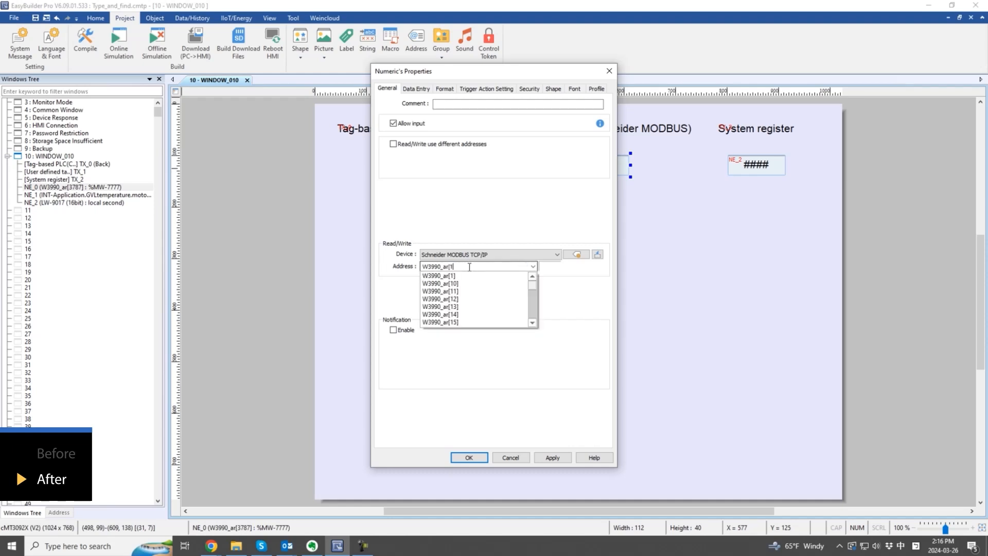
pyautogui.moveTo(457, 279)
pyautogui.write(']')
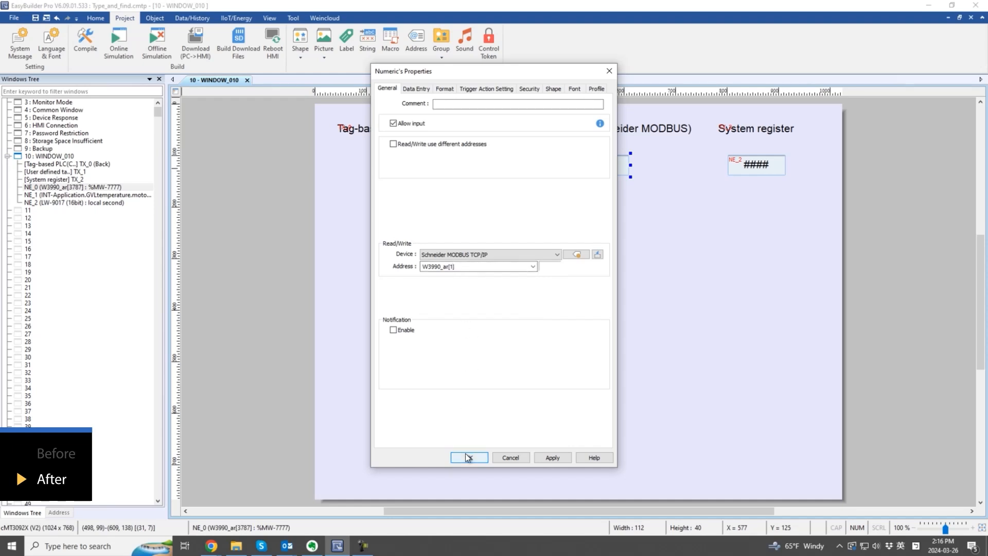
pyautogui.click(467, 457)
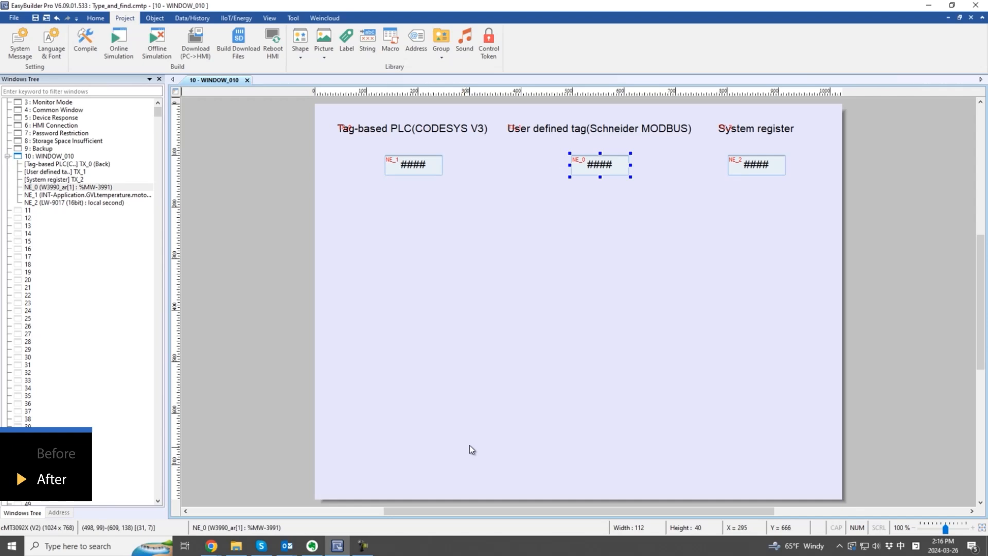
# - Type LW-90 for NE_2, pick LW-9017 local second, then open the Local HMI address list
pyautogui.doubleClick(755, 164)
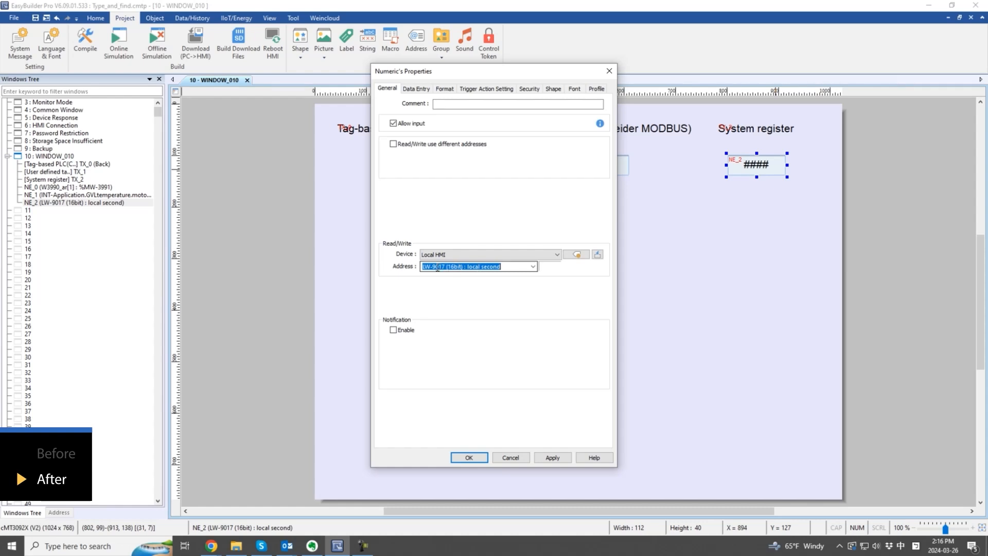
pyautogui.write('LW-90')
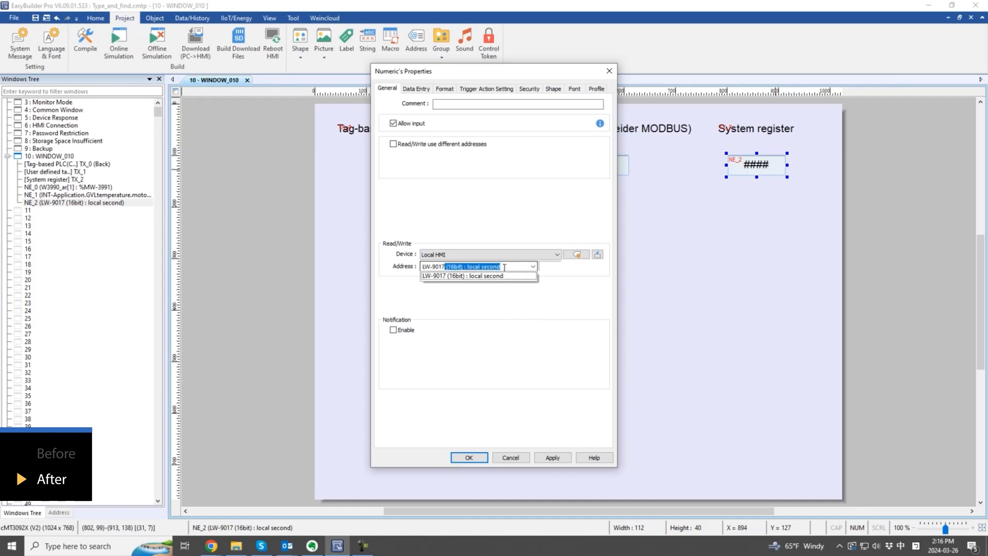
pyautogui.click(478, 275)
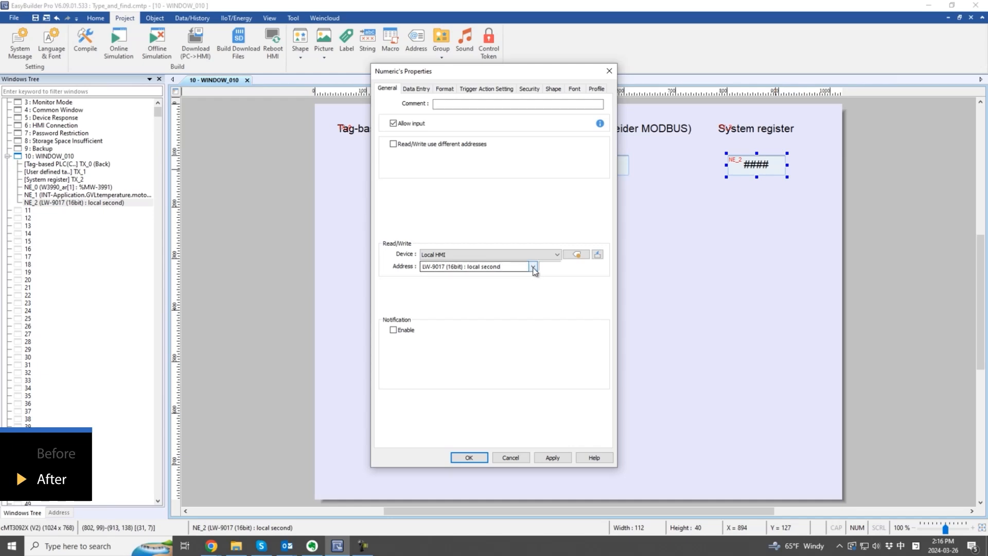
pyautogui.click(532, 267)
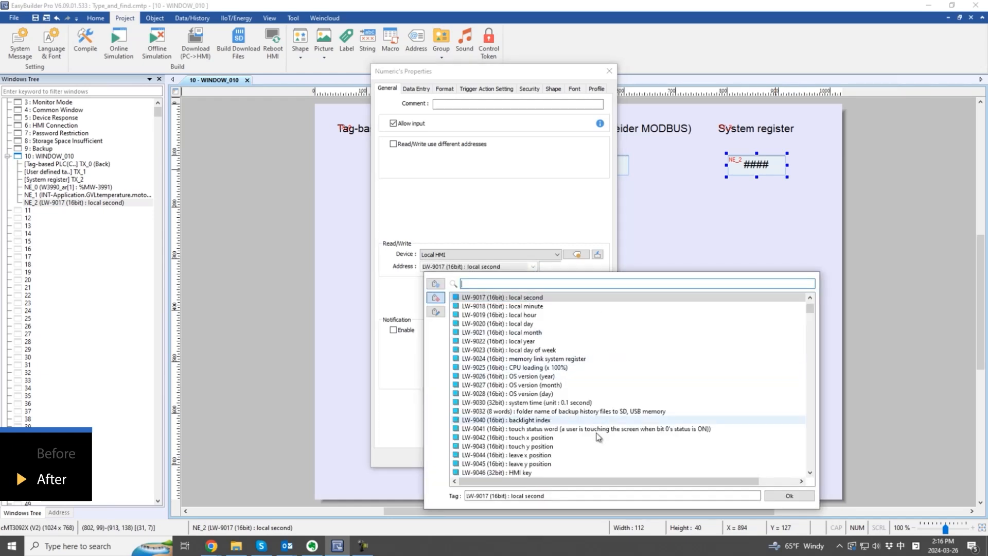